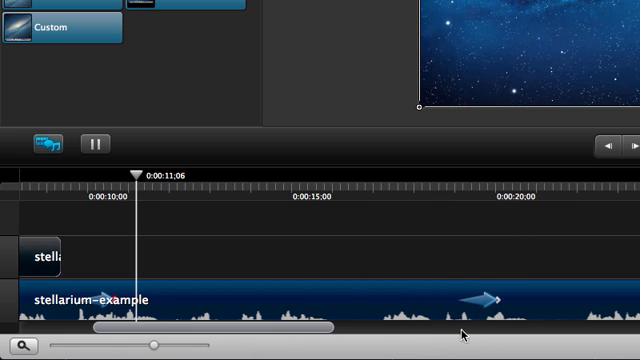
{"action": "mouse_move", "coordinate": [280, 344]}
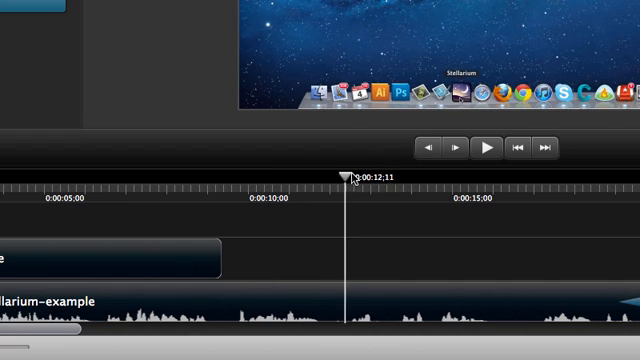
Step: Select the clip's zoom animation and drag it from about 12 s to near the 30-second mark
{"action": "left_click_drag", "start_coordinate": [348, 176], "coordinate": [558, 176]}
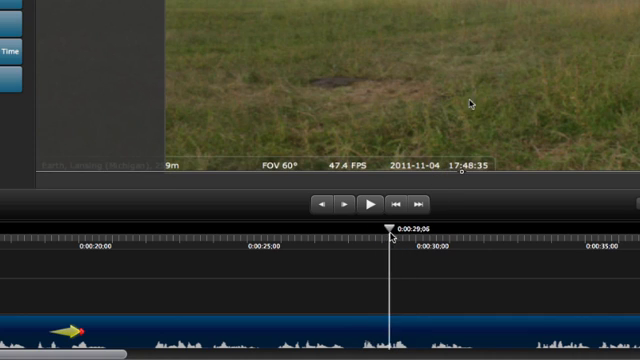
{"action": "left_click", "coordinate": [372, 204]}
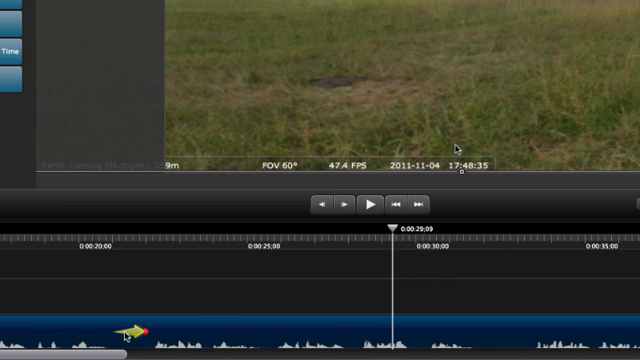
{"action": "left_click_drag", "start_coordinate": [130, 336], "coordinate": [384, 336]}
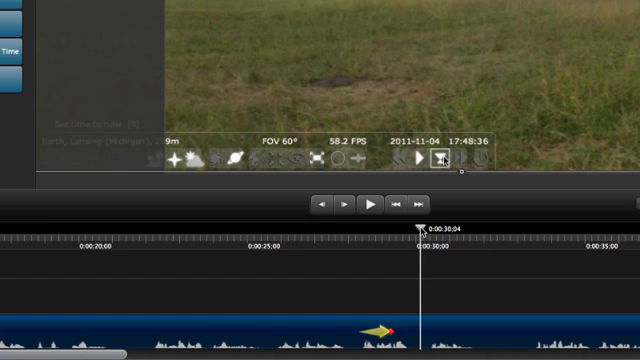
{"action": "left_click_drag", "start_coordinate": [420, 228], "coordinate": [360, 228]}
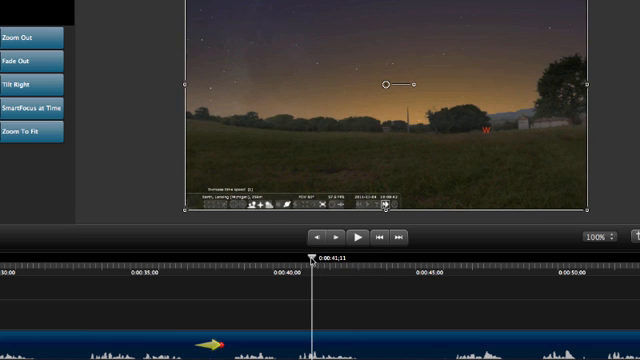
{"action": "mouse_move", "coordinate": [368, 336]}
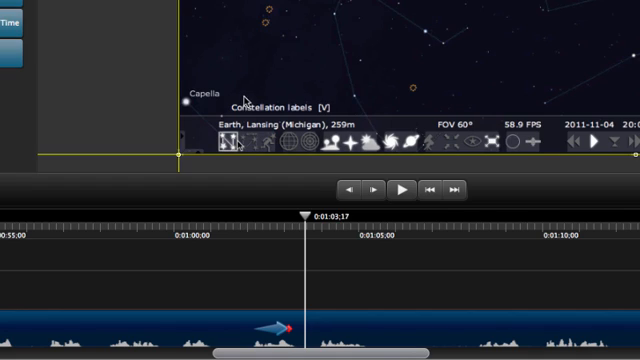
{"action": "mouse_move", "coordinate": [248, 96]}
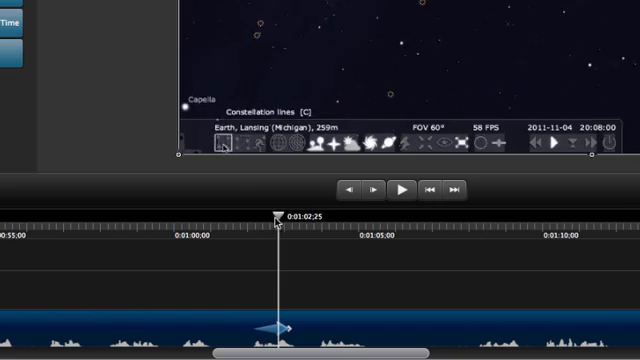
Step: Select the second zoom animation arrow near the one-minute mark
{"action": "left_click", "coordinate": [400, 190]}
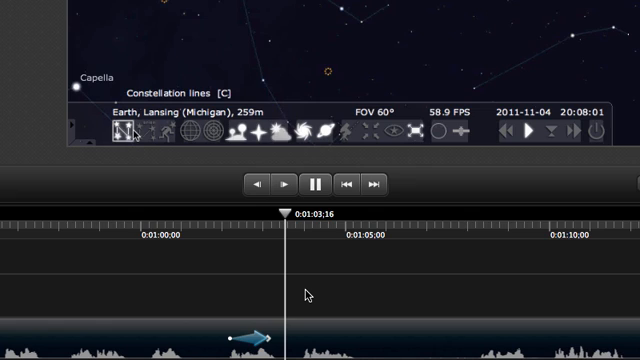
{"action": "mouse_move", "coordinate": [288, 328]}
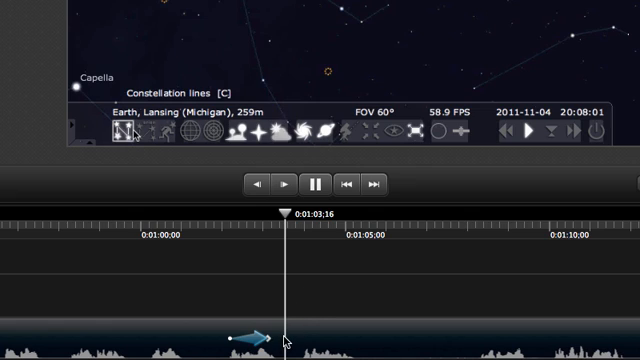
{"action": "right_click", "coordinate": [204, 84]}
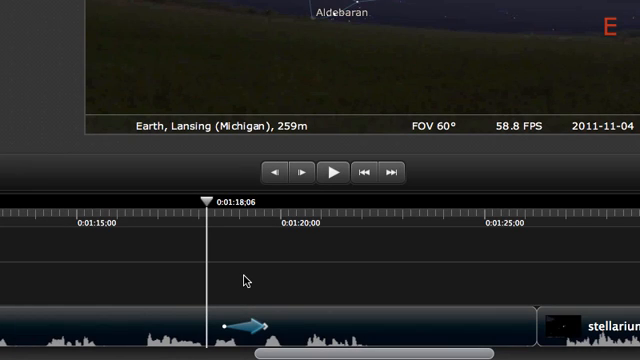
{"action": "mouse_move", "coordinate": [210, 204]}
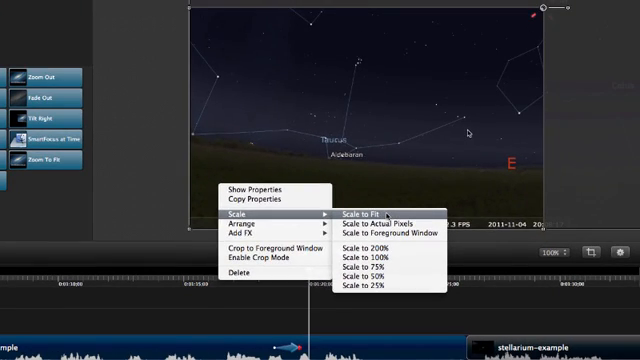
Step: Apply a Scale preset to the zoomed clip and stretch the 1:18 zoom animation to last longer
{"action": "left_click", "coordinate": [366, 204]}
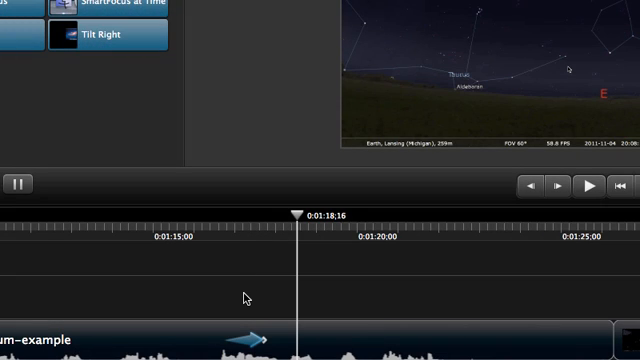
{"action": "mouse_move", "coordinate": [264, 344]}
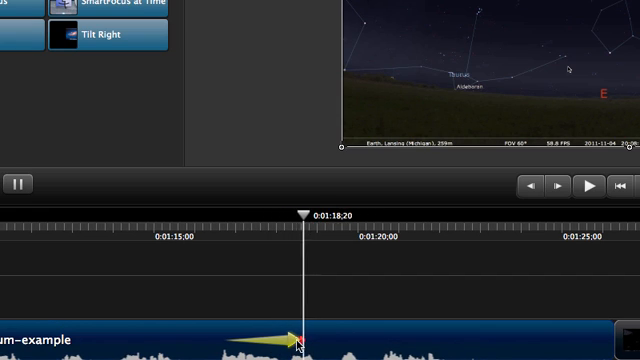
{"action": "left_click_drag", "start_coordinate": [300, 340], "coordinate": [262, 340]}
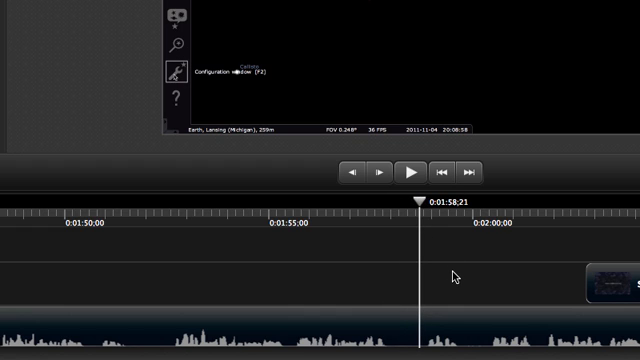
{"action": "mouse_move", "coordinate": [450, 278]}
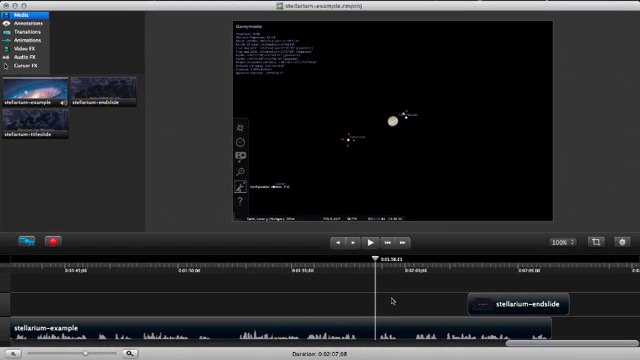
{"action": "mouse_move", "coordinate": [184, 172]}
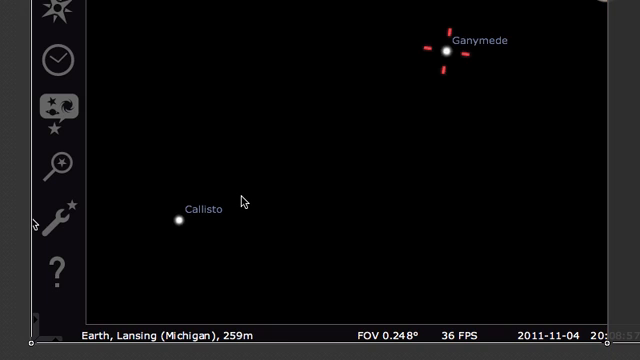
{"action": "mouse_move", "coordinate": [64, 208]}
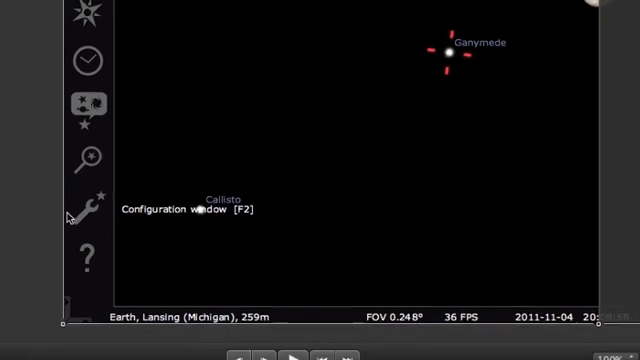